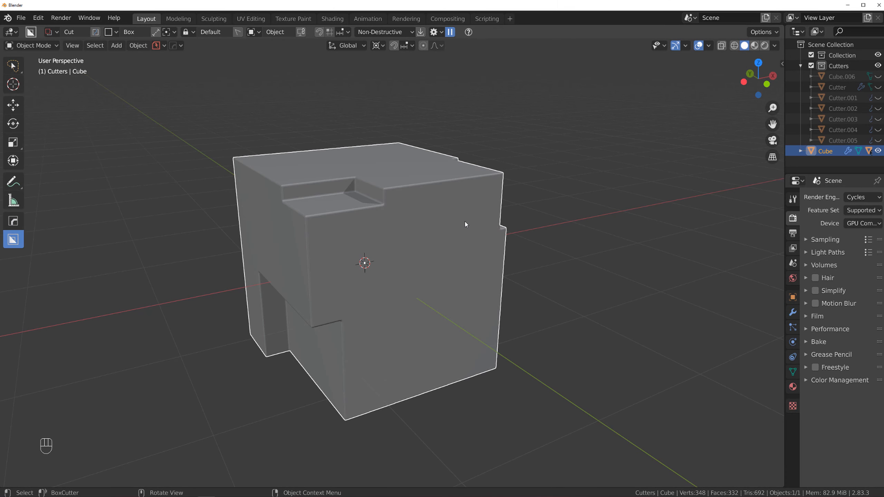
Enter Edit Mode on the cube with face selection via the mode pie menu
{"action": "key", "text": "Tab"}
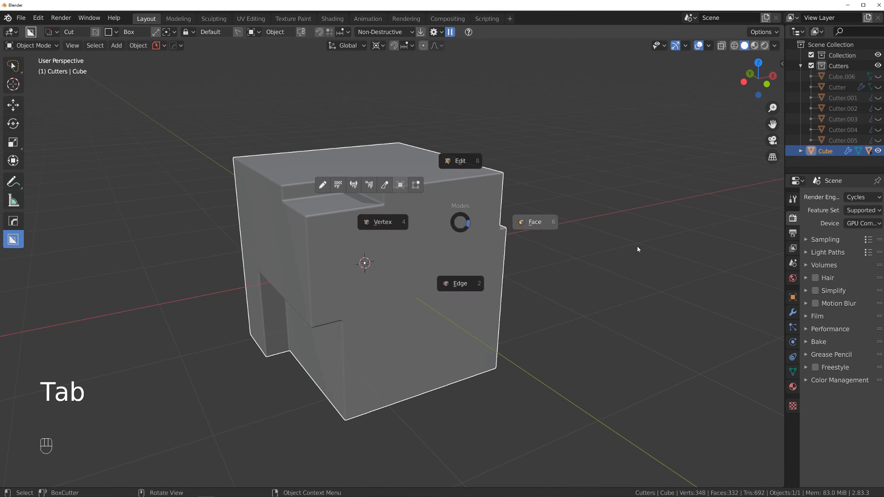
{"action": "key", "text": "Tab"}
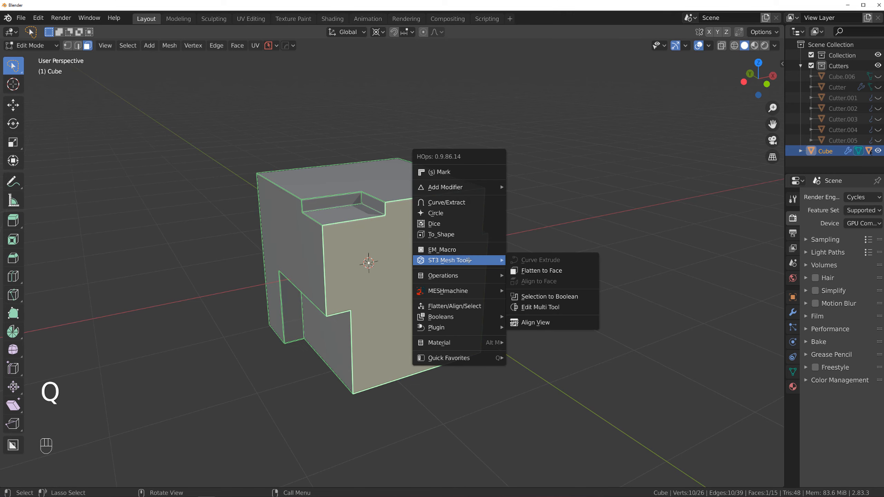
{"action": "mouse_move", "coordinate": [550, 296]}
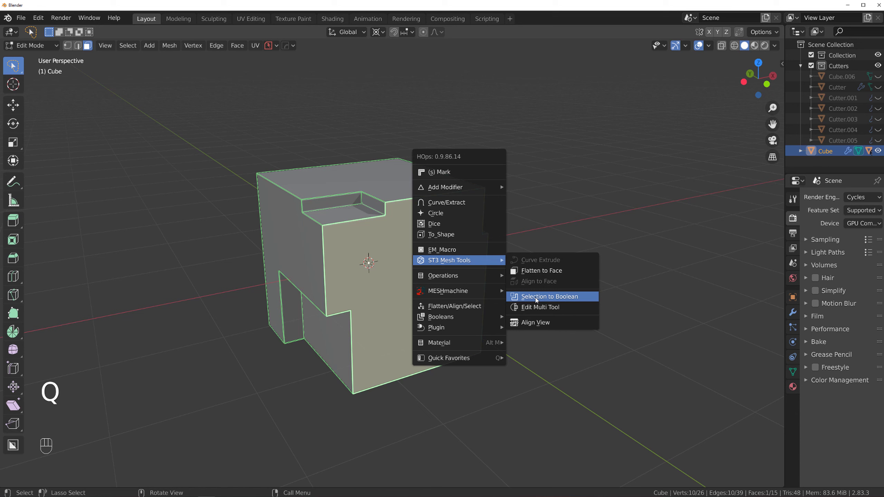
Use HardOps Selection to Boolean on the front face, extruding cutter Cube.002 to recess the front
{"action": "left_click", "coordinate": [548, 296]}
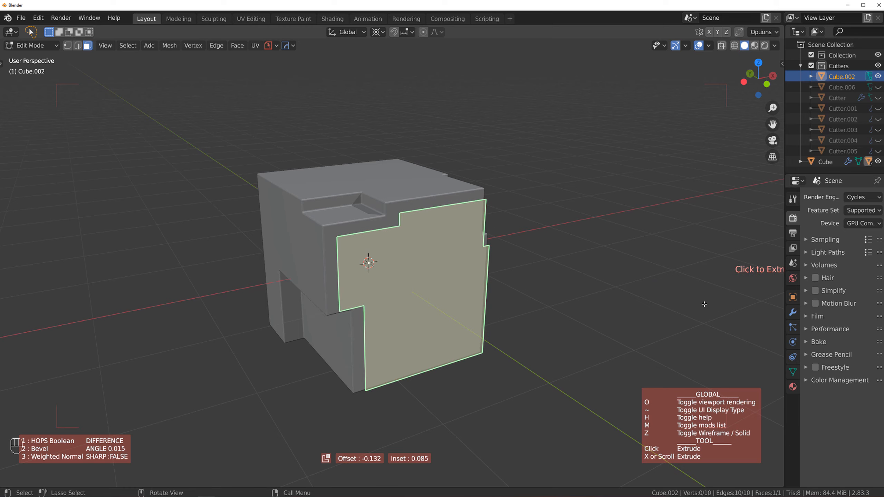
{"action": "key", "text": "Tab"}
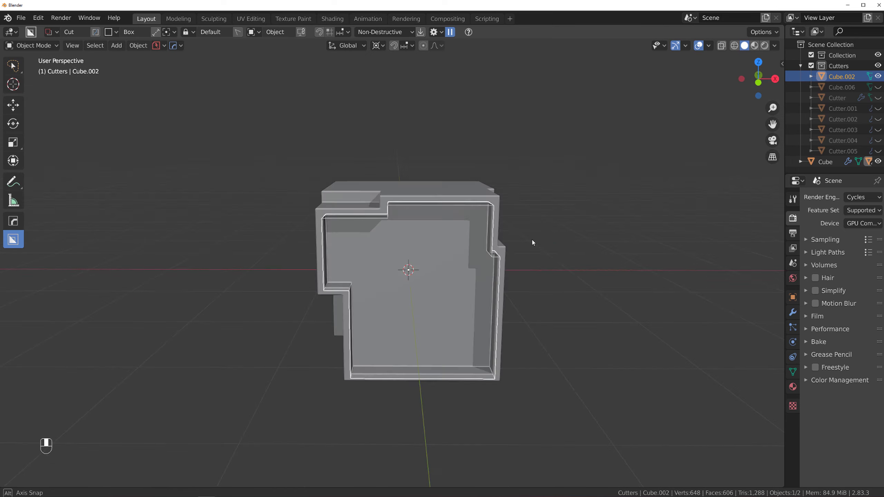
From front orthographic view, cut a vertical BoxCutter strip dividing the recess into two panels
{"action": "key", "text": "Numpad5"}
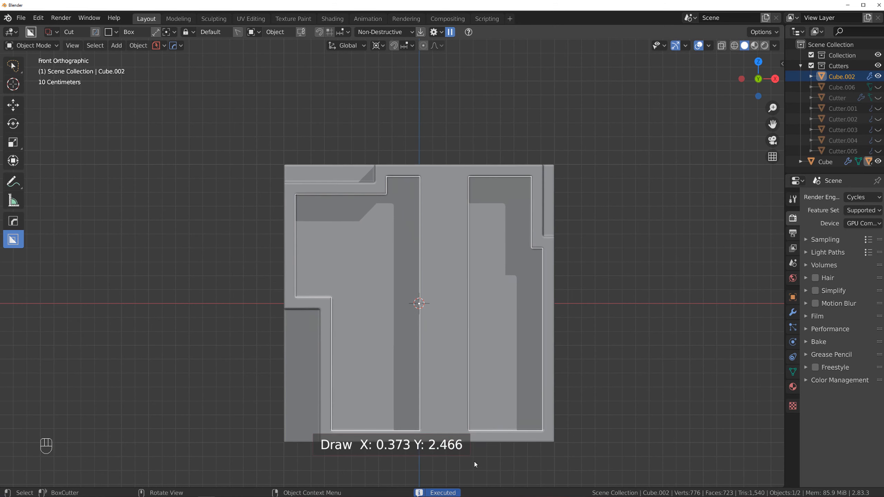
{"action": "key", "text": "ctrl+z"}
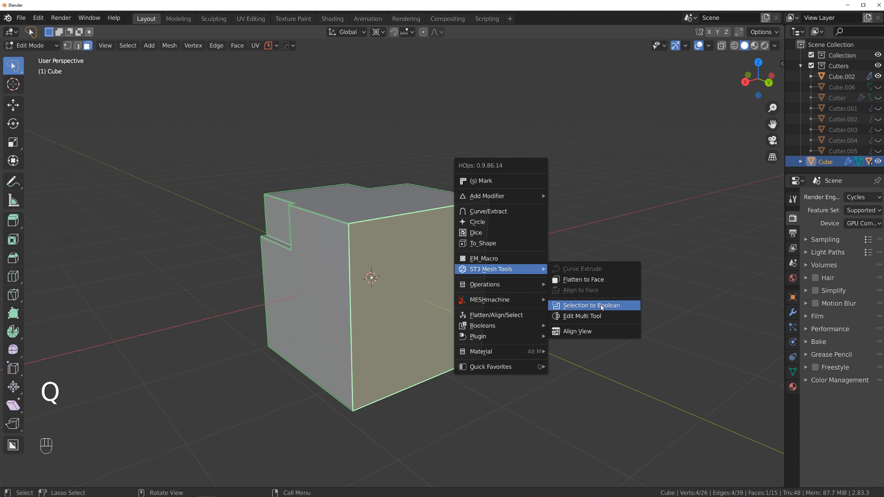
Create cutter Cube.003 from another face with inset and extrude, then move it along X
{"action": "left_click", "coordinate": [591, 305]}
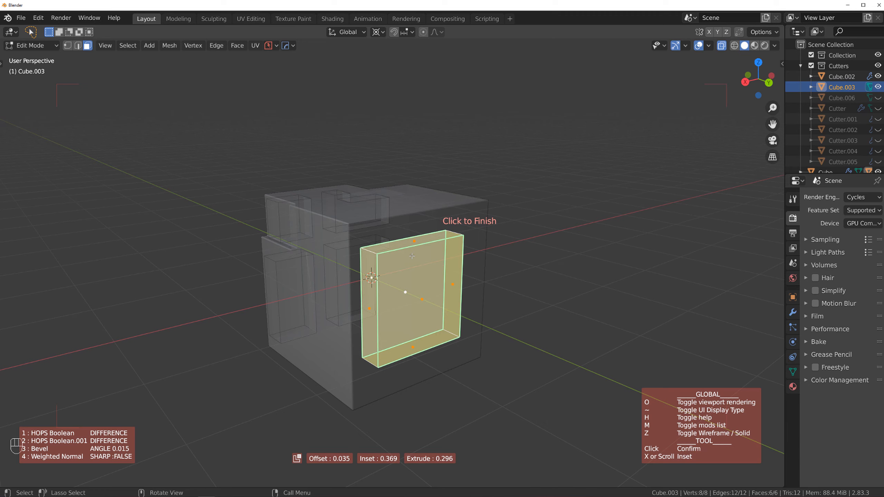
{"action": "left_click", "coordinate": [411, 256]}
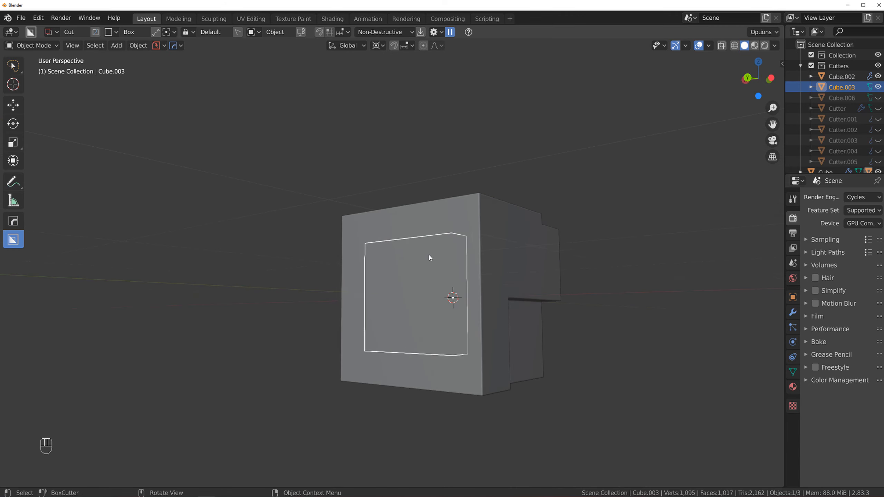
{"action": "key", "text": "g"}
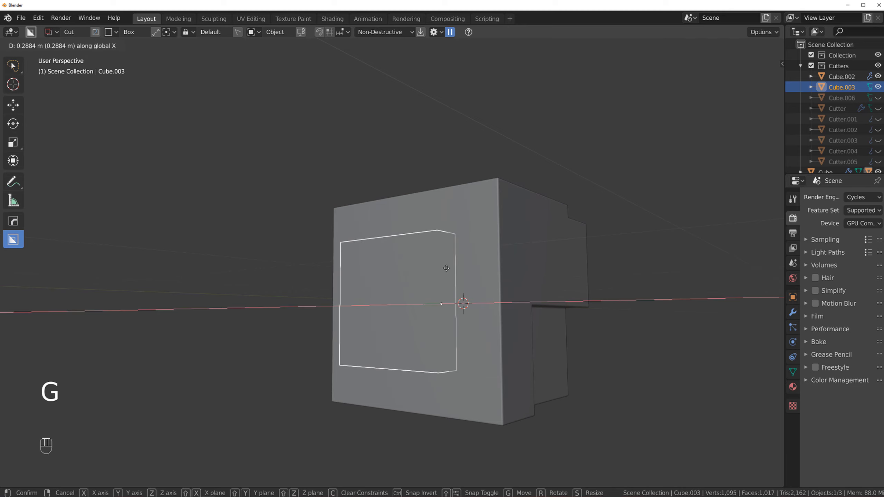